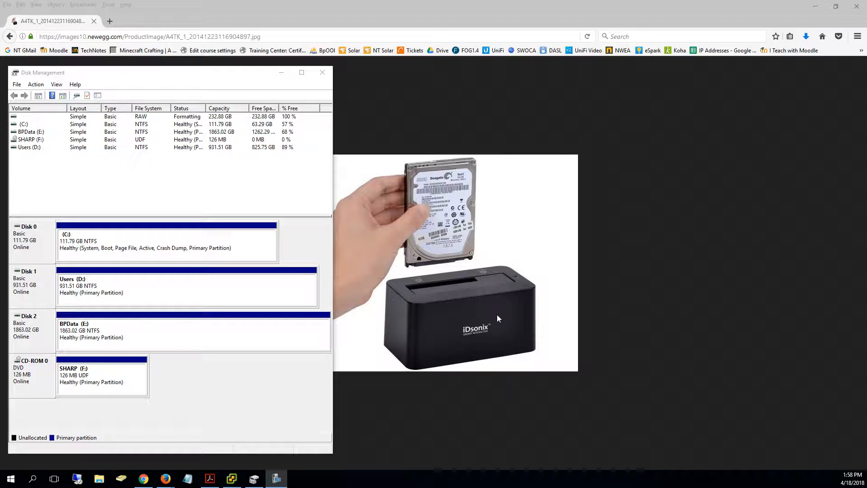
pyautogui.moveTo(443, 246)
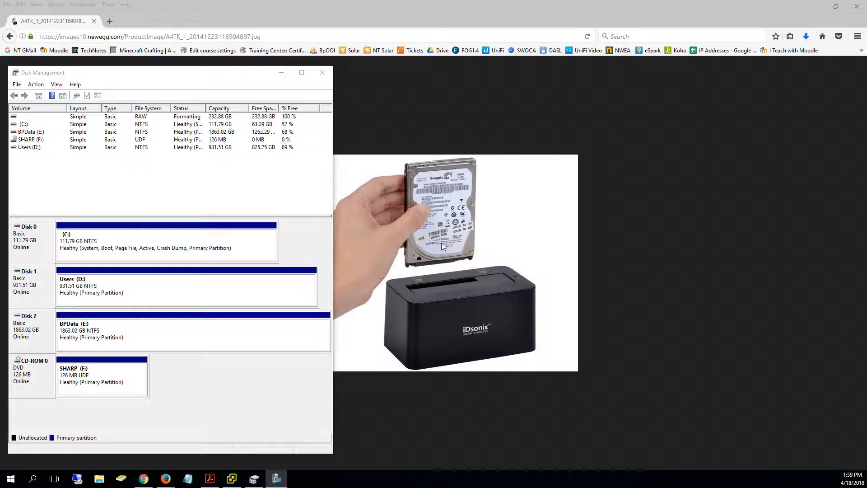
pyautogui.moveTo(117, 161)
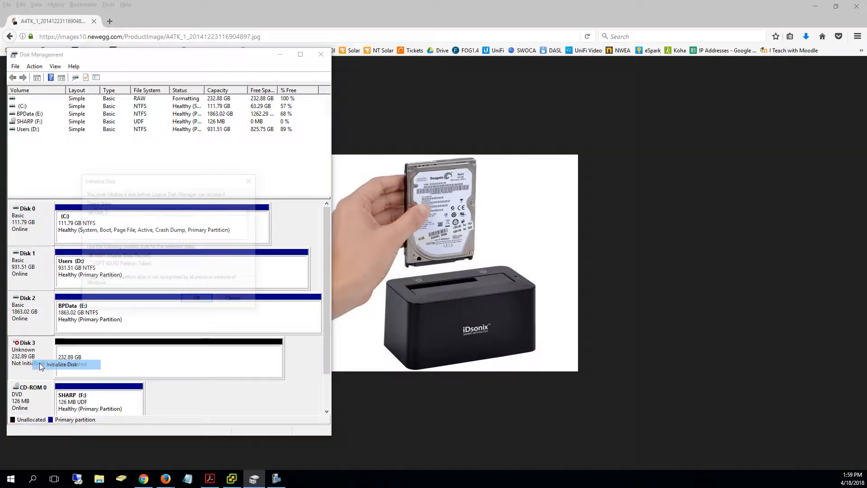
# Initialize the 232.88 GB Disk 3 with MBR partition style.
pyautogui.click(62, 364)
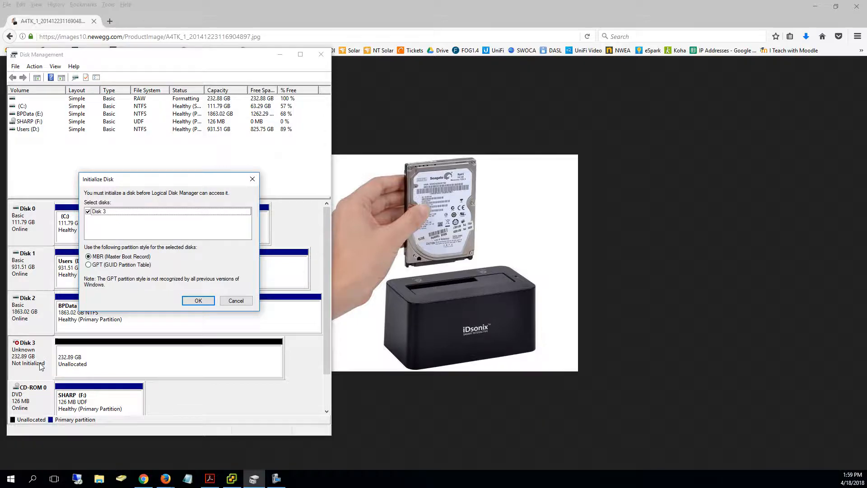
pyautogui.click(198, 300)
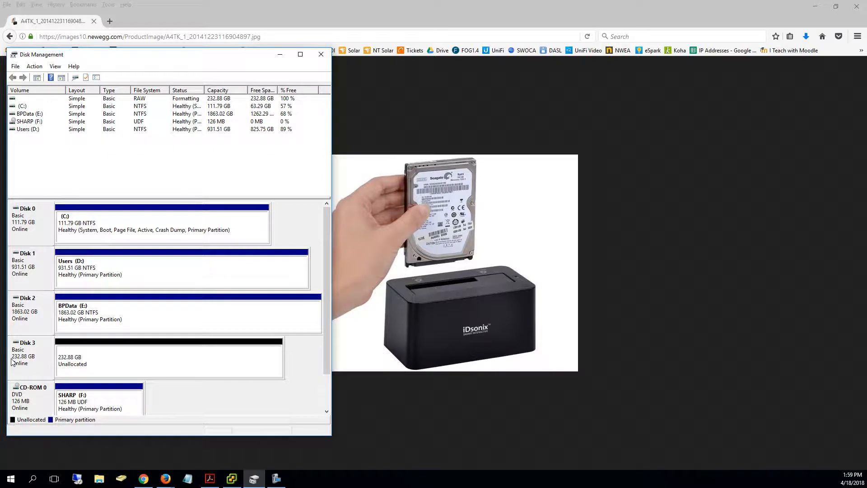
pyautogui.moveTo(170, 370)
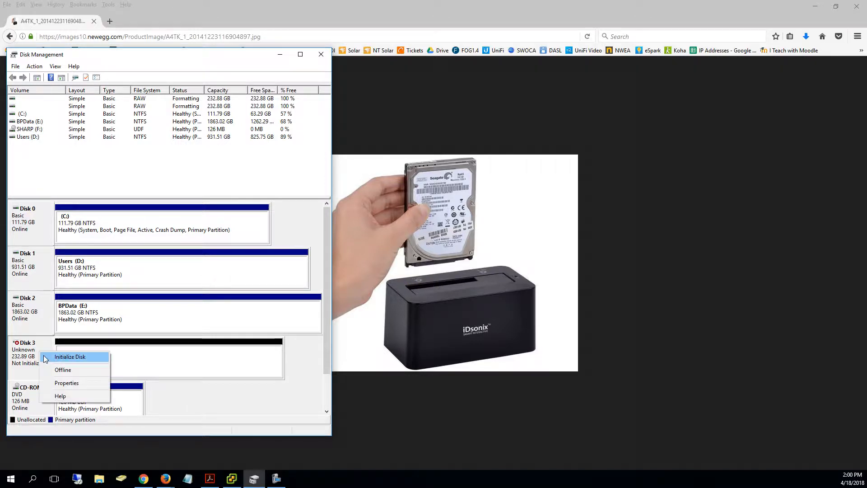
# Start a new simple volume on Disk 3 at full 238473 MB size with drive letter G.
pyautogui.click(70, 356)
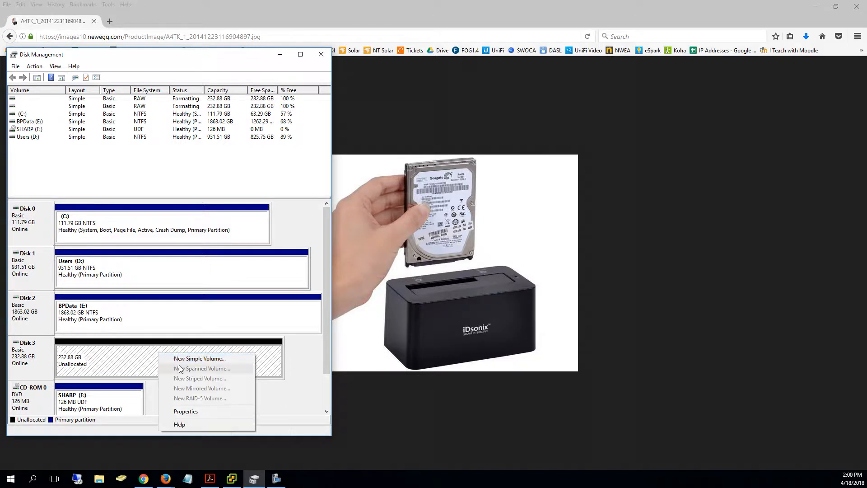
pyautogui.click(200, 359)
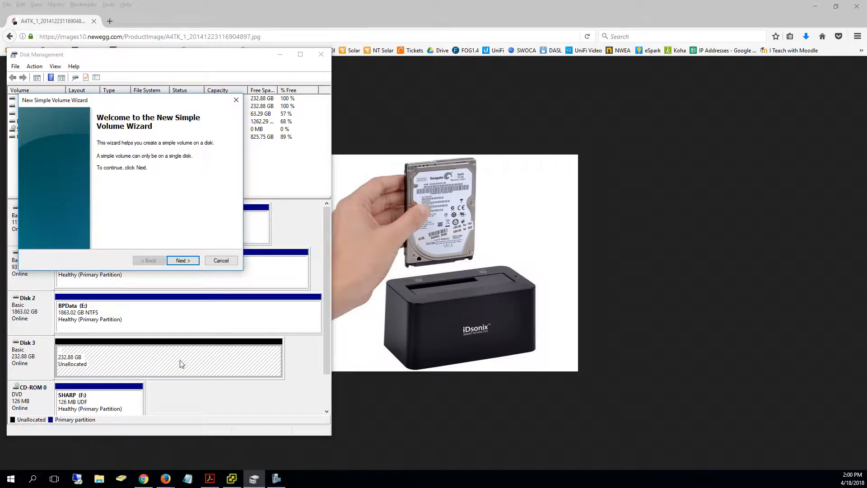
pyautogui.click(182, 261)
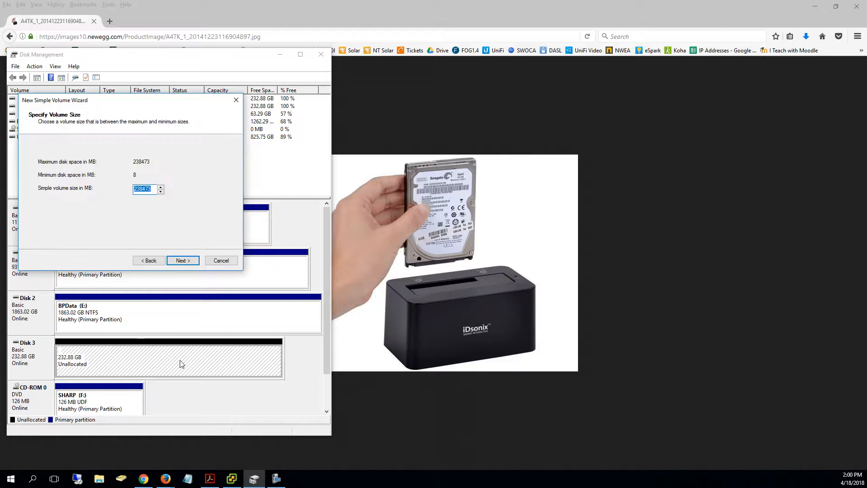
pyautogui.click(181, 260)
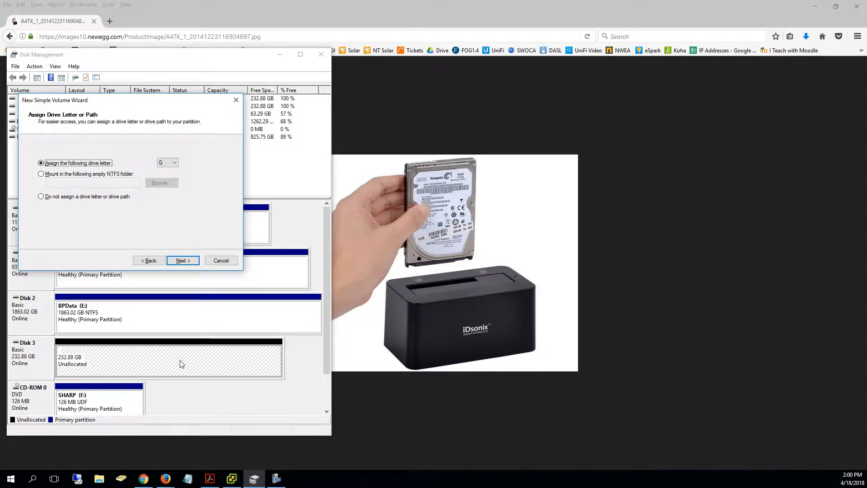
pyautogui.click(182, 260)
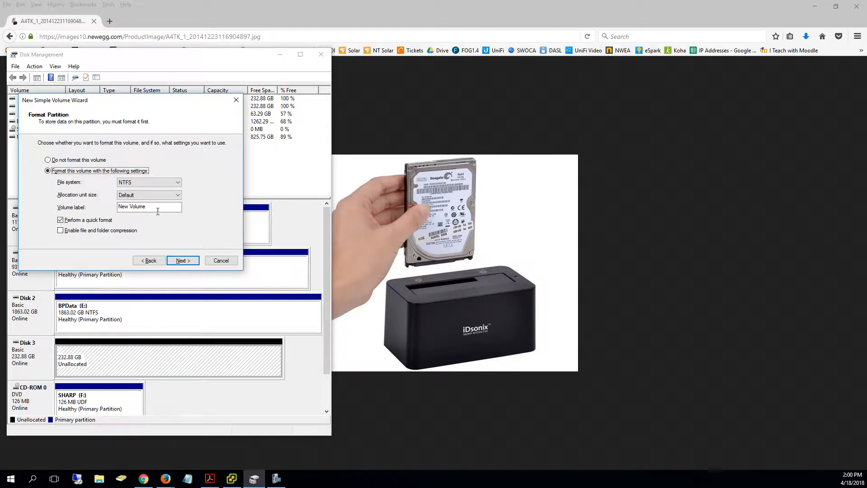
# Label the volume Users with NTFS quick format and finish creating it.
pyautogui.write('Users')
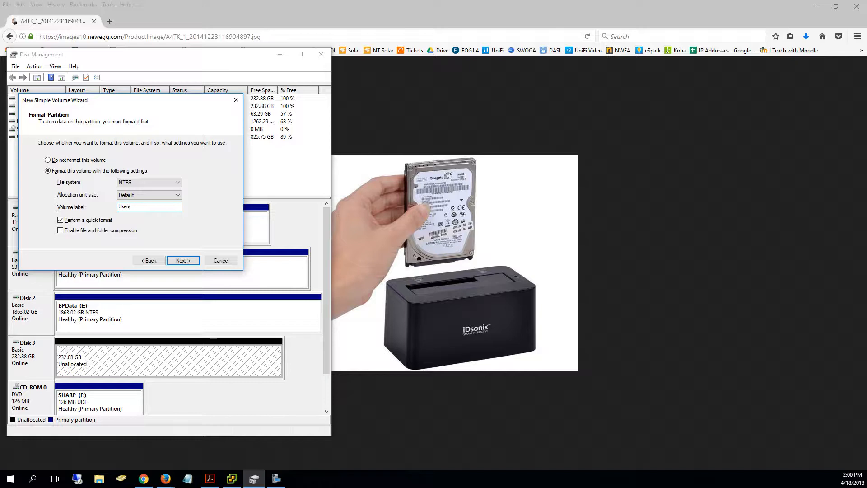
pyautogui.click(183, 260)
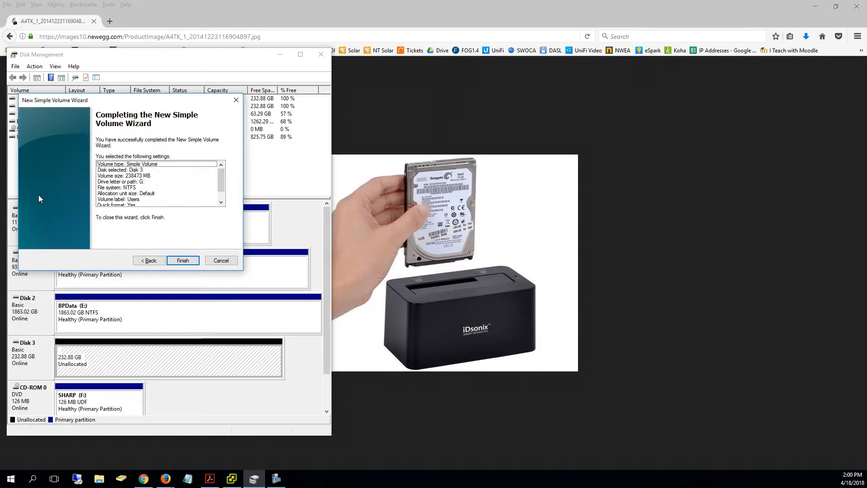
pyautogui.click(182, 260)
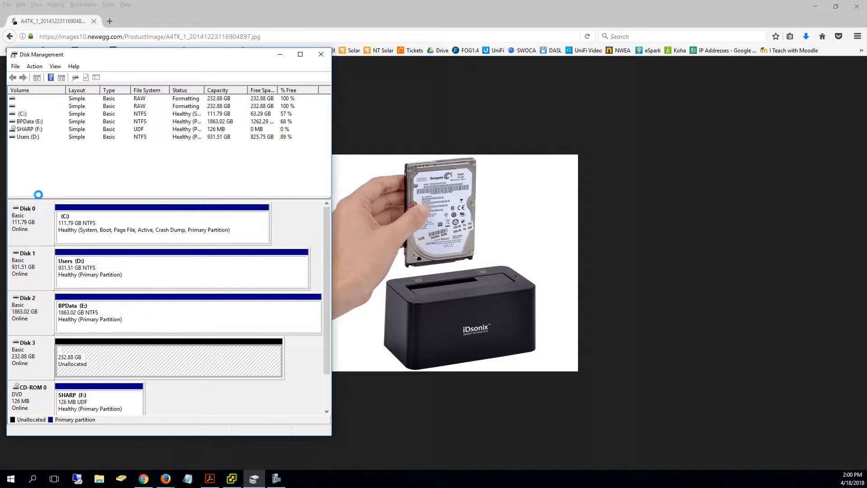